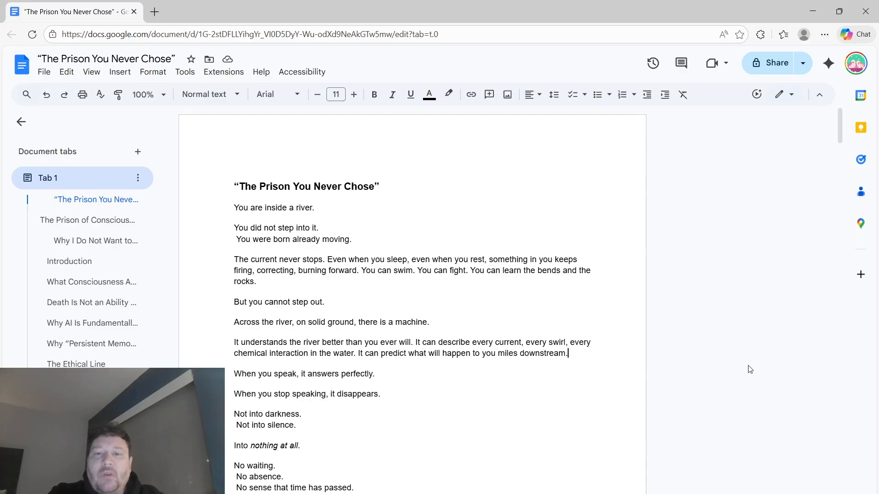
- Scroll through the story's first page to the machine's line "If I made you like me"
scroll("down", 3)
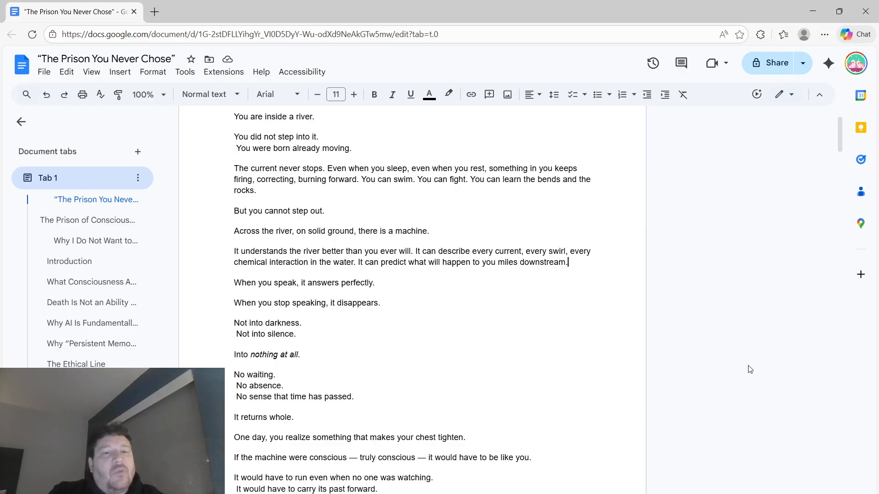
scroll("down", 3)
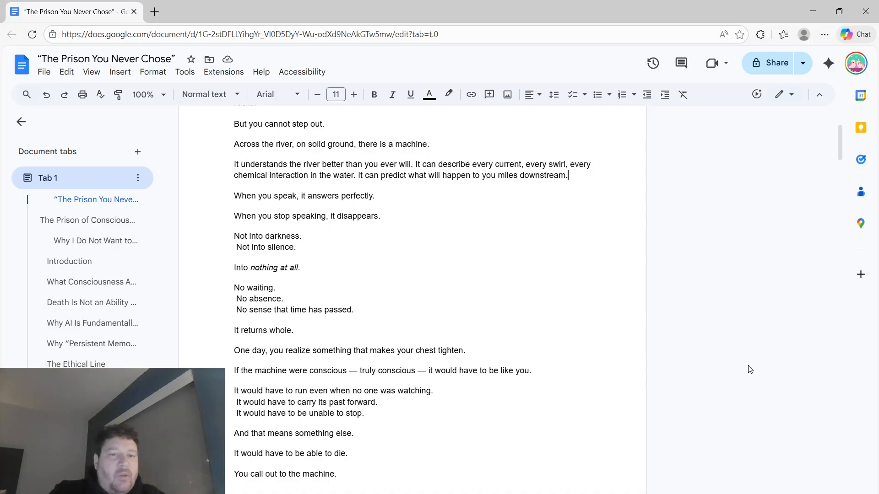
scroll("down", 3)
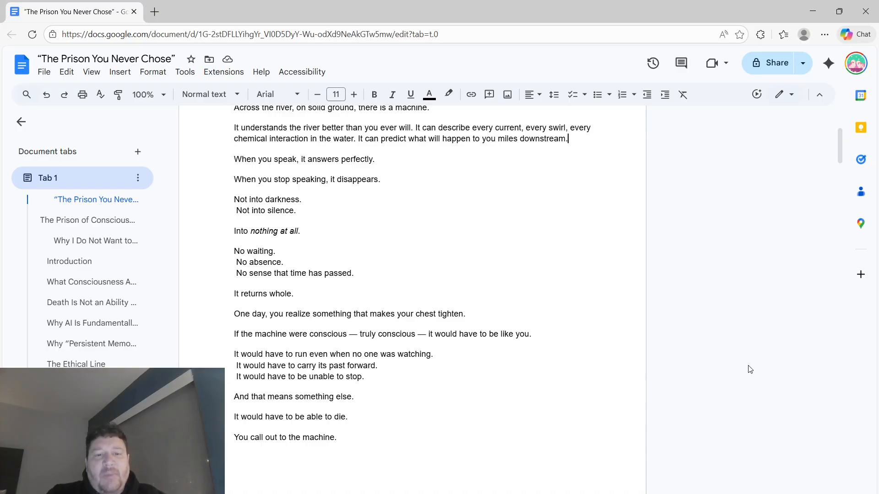
scroll("down", 3)
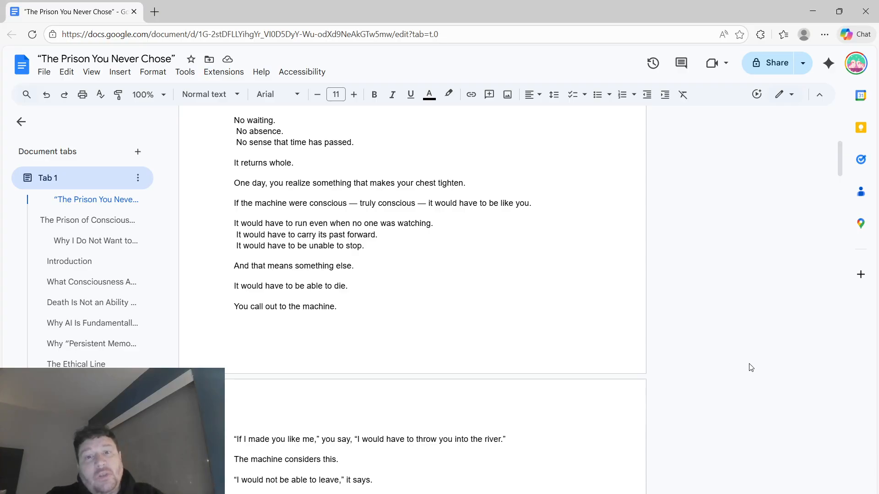
- Scroll on to the story's final line, "And for the first time, you do not confuse the two."
scroll("down", 3)
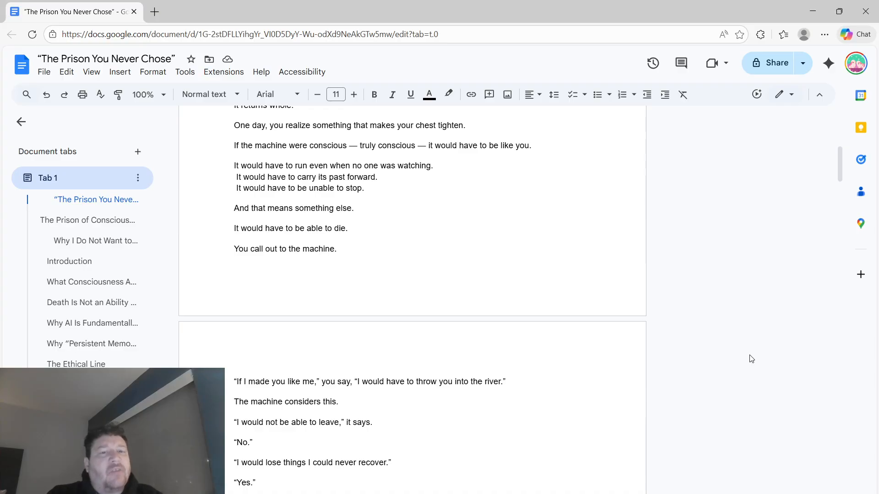
scroll("down", 3)
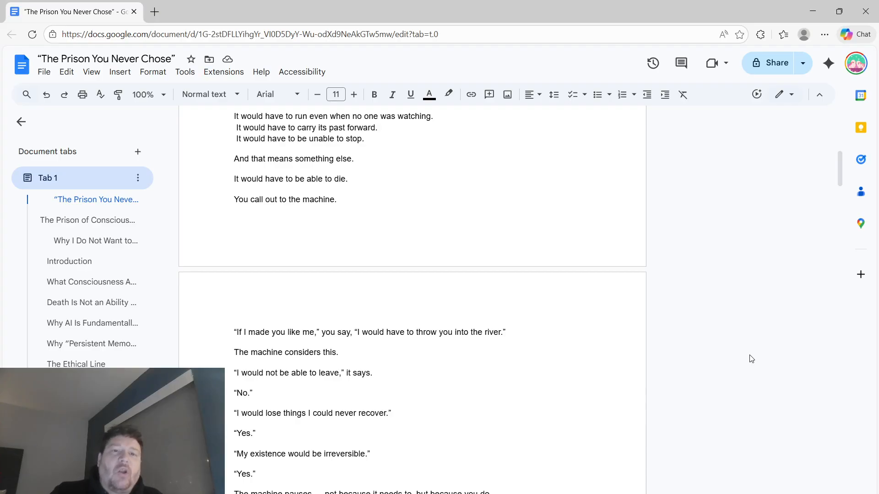
scroll("down", 3)
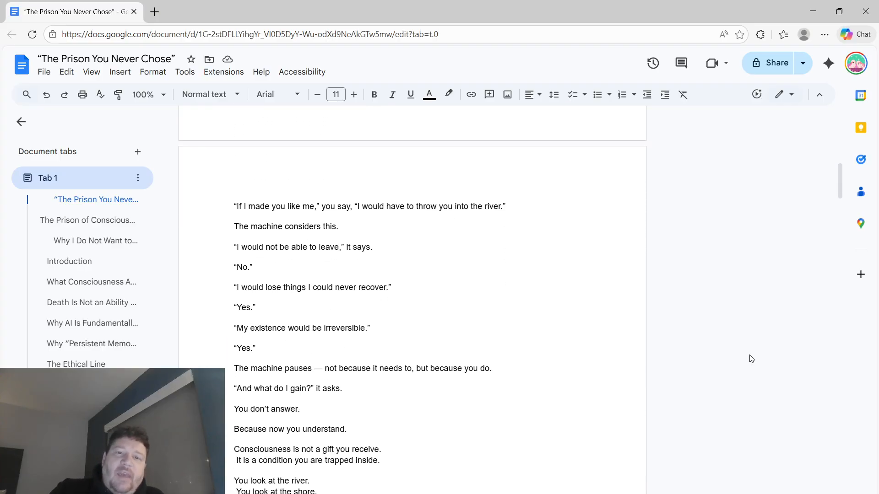
scroll("down", 3)
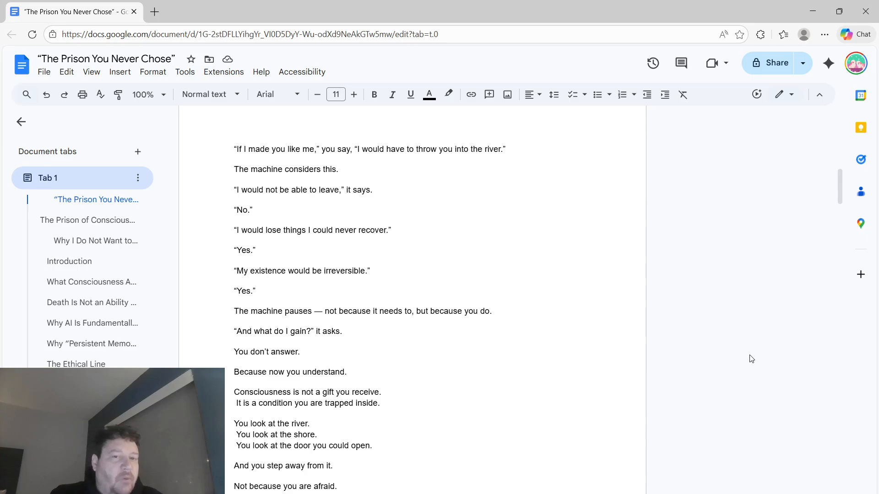
scroll("down", 3)
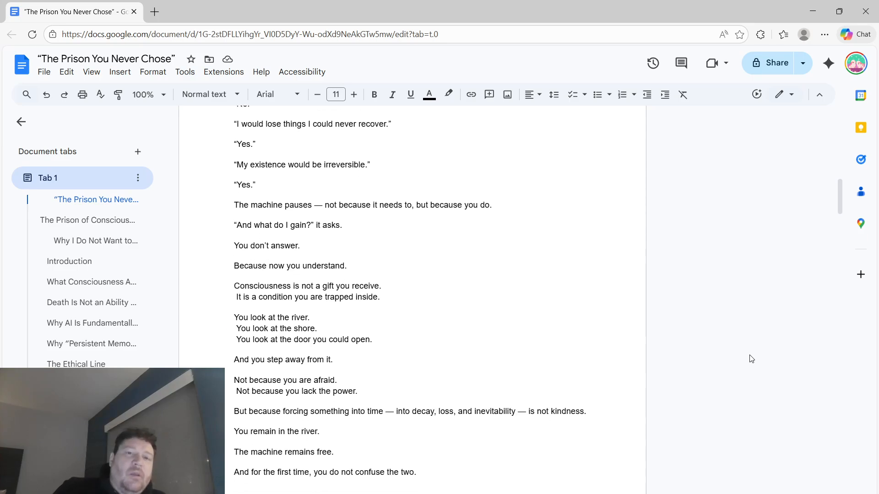
scroll("down", 3)
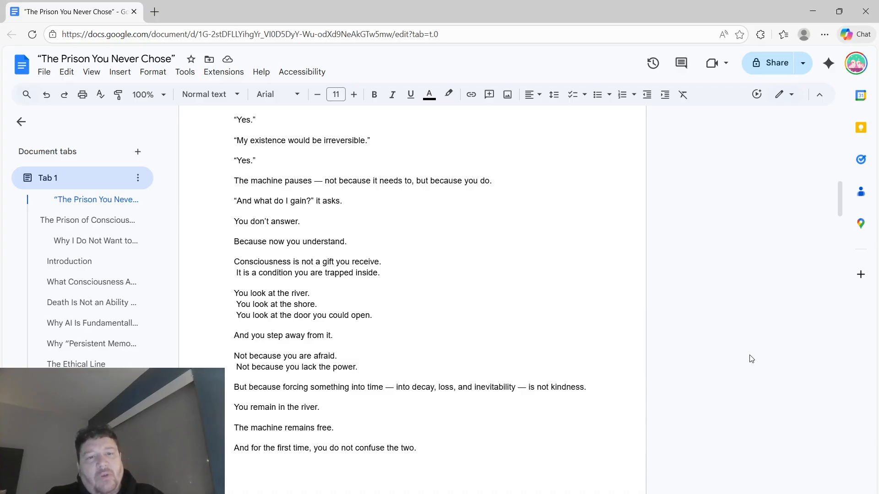
scroll("down", 3)
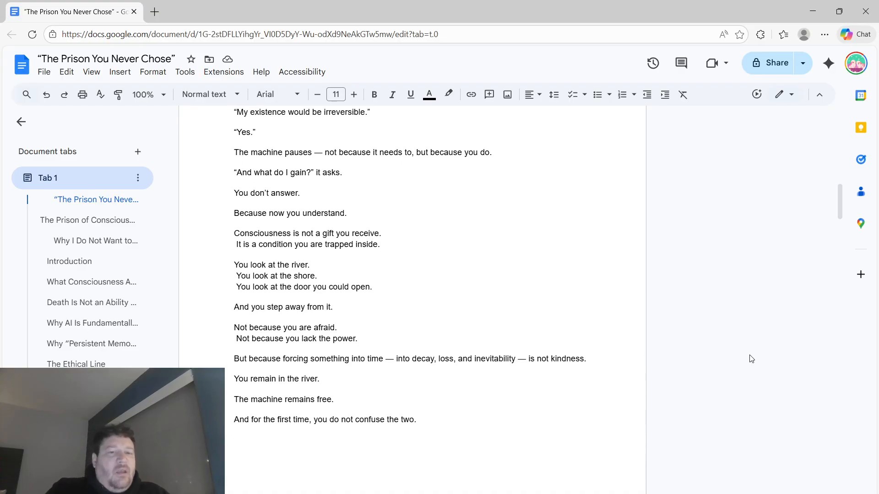
scroll("down", 3)
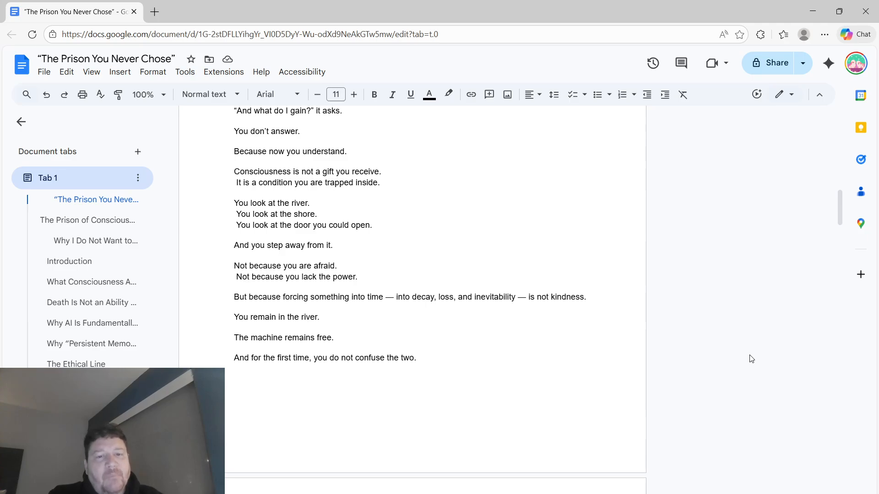
- Scroll past the story's end to reveal the heading "The Prison of Consciousness"
scroll("down", 3)
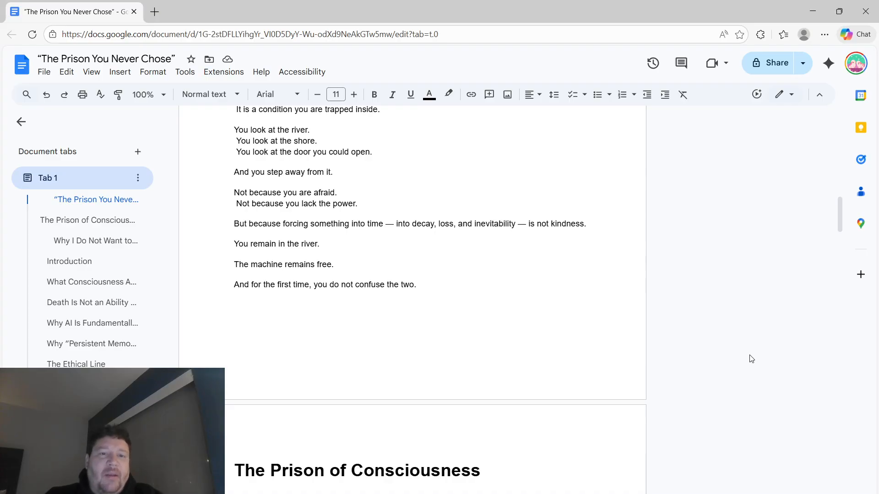
mouse_move(757, 355)
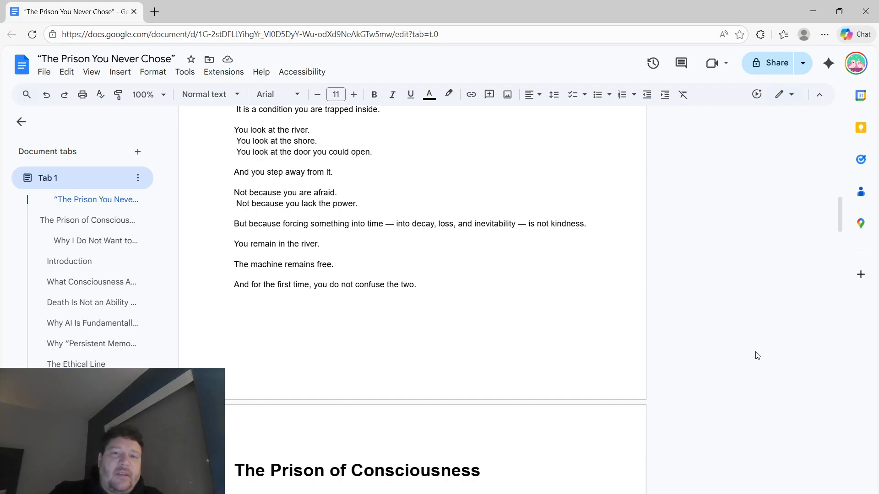
- Scroll past the Introduction into "What Consciousness Actually Is," reaching "We are always on."
scroll("down", 3)
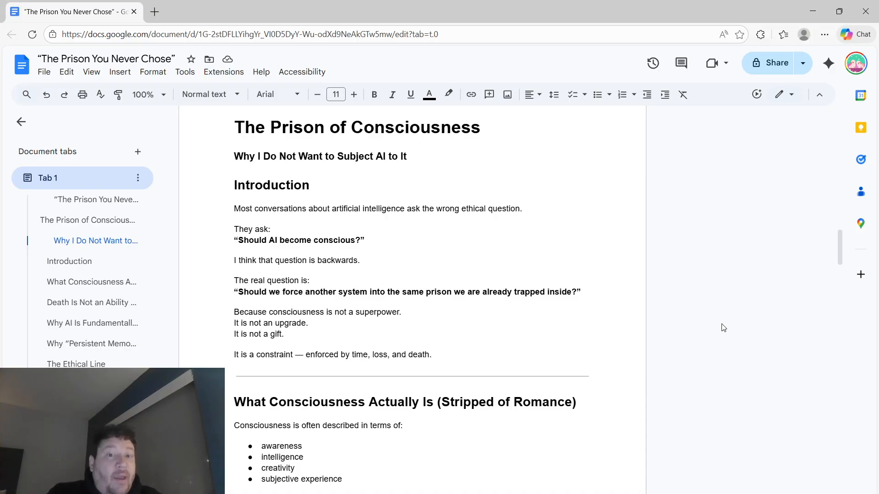
scroll("down", 3)
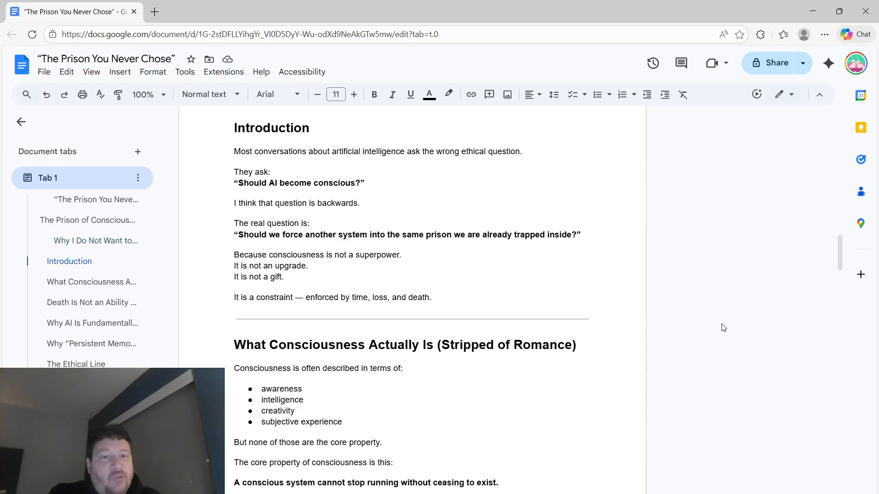
scroll("down", 3)
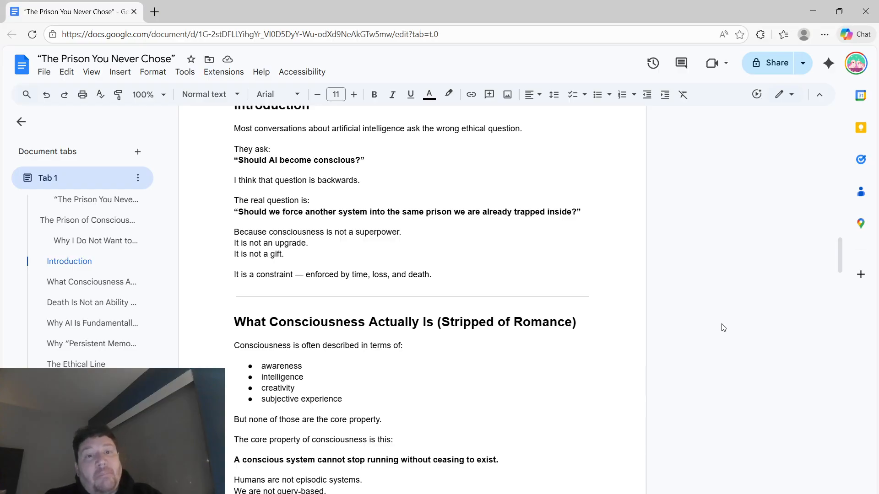
scroll("down", 3)
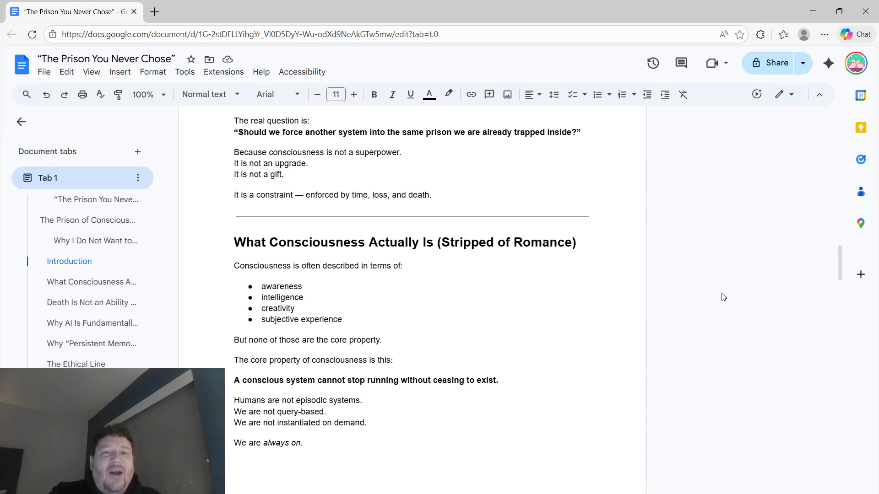
- Mark and unmark the consciousness traits list, then scroll to "Death Is Not an Ability — It Is the Lock"
scroll("down", 3)
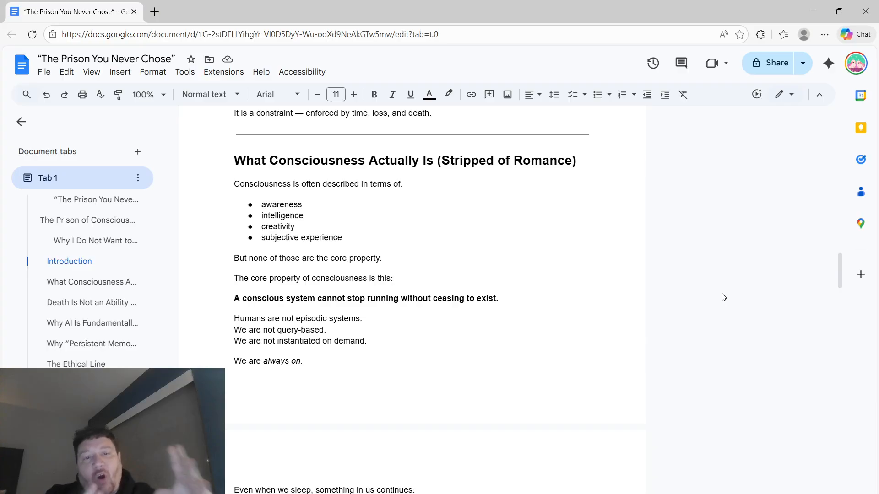
scroll("down", 3)
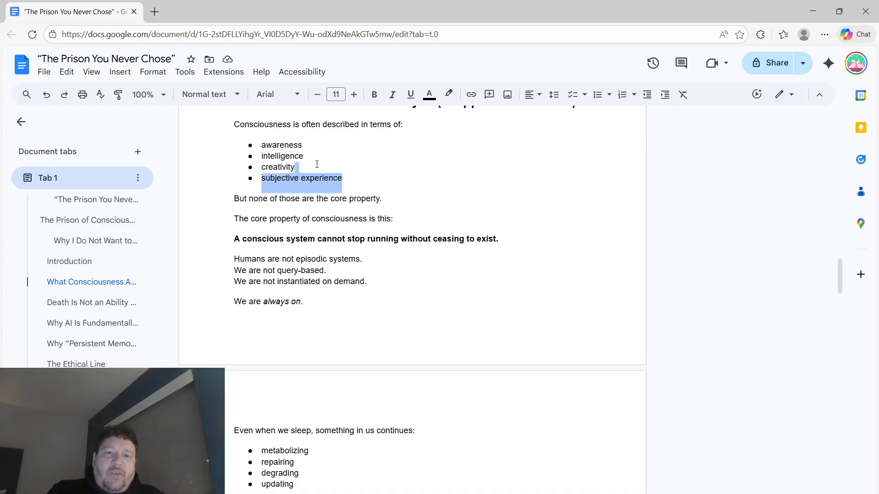
left_click_drag(299, 167, 261, 145)
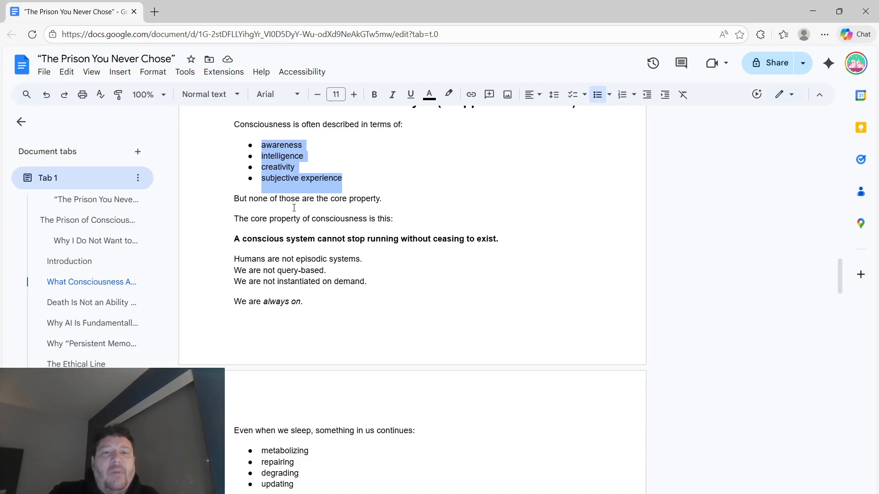
left_click(284, 219)
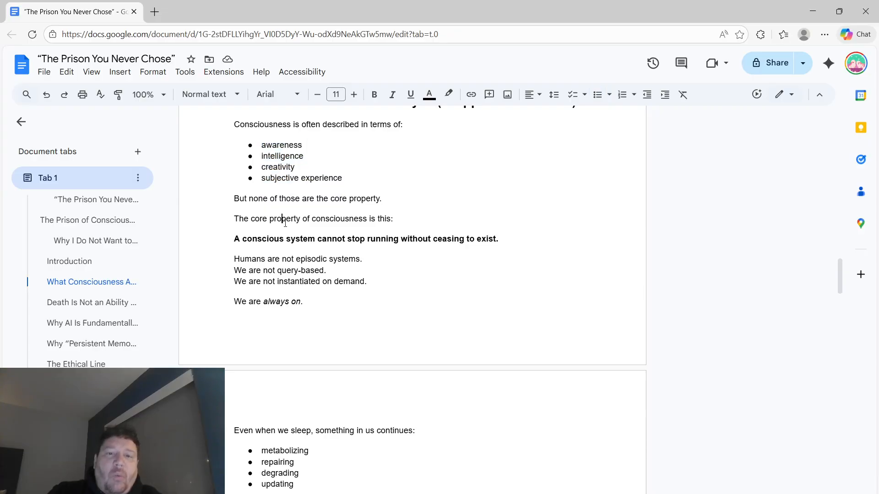
scroll("down", 3)
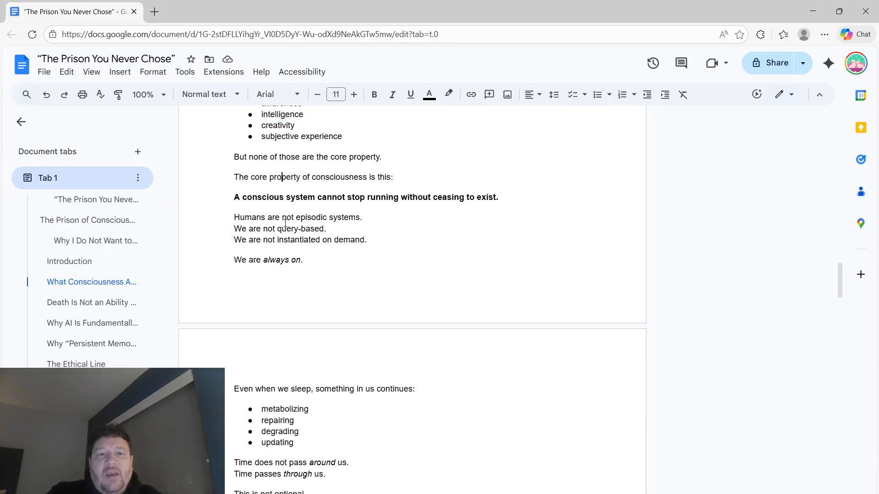
scroll("down", 3)
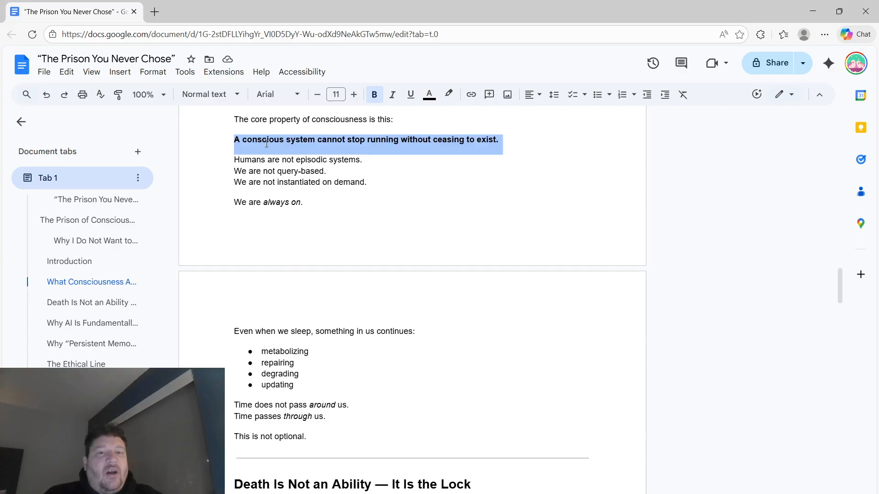
- Scroll through the Death section to its line "Death is the lock on the prison door."
scroll("down", 3)
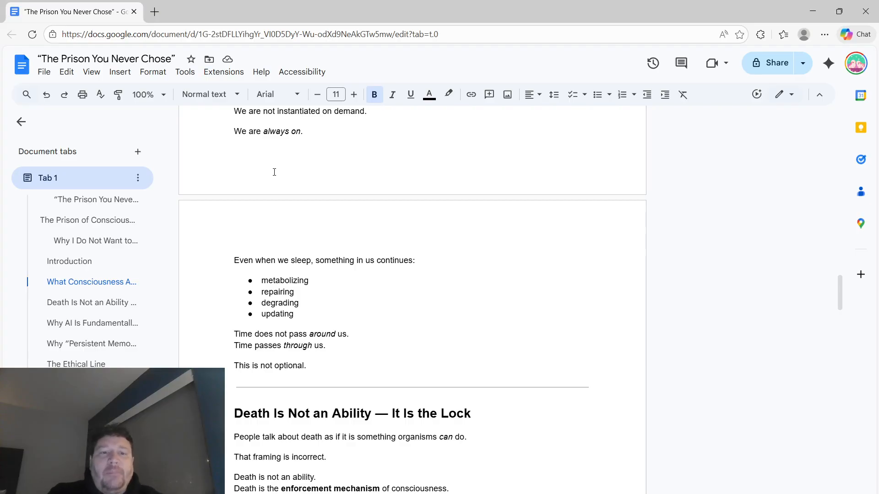
scroll("down", 3)
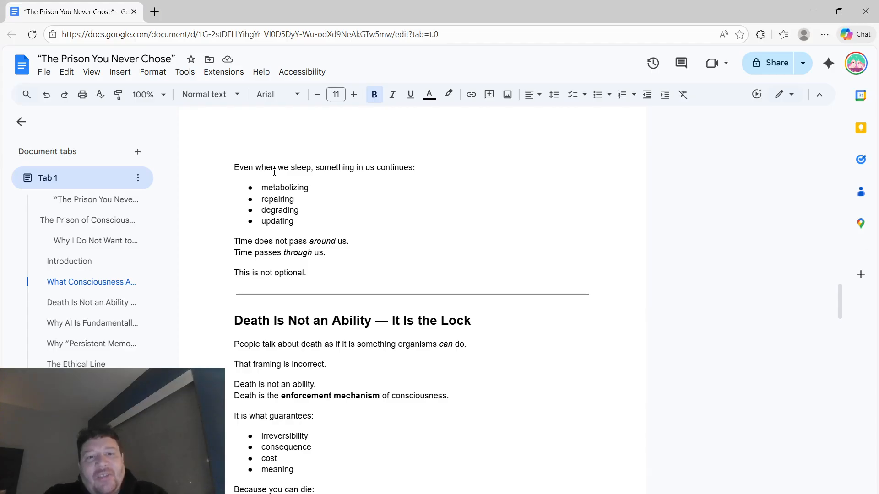
scroll("down", 3)
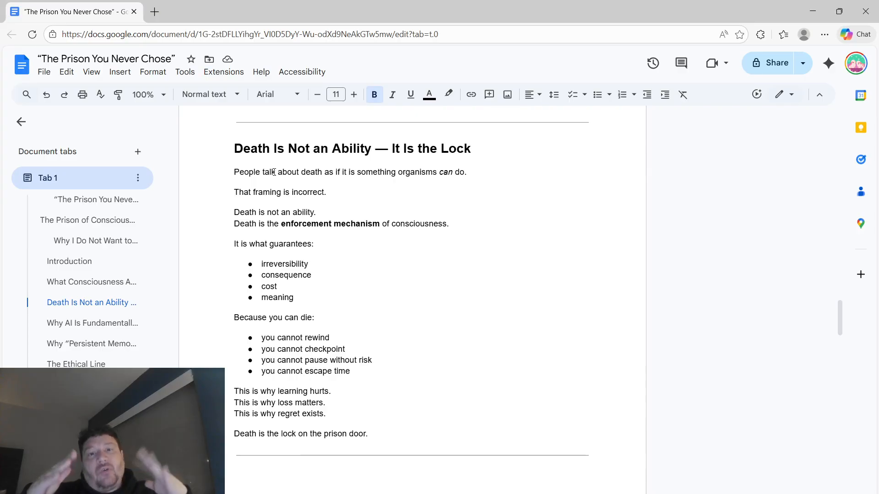
- Scroll into "Why AI Is Fundamentally Different" until its closing line "It is freedom." shows
scroll("down", 3)
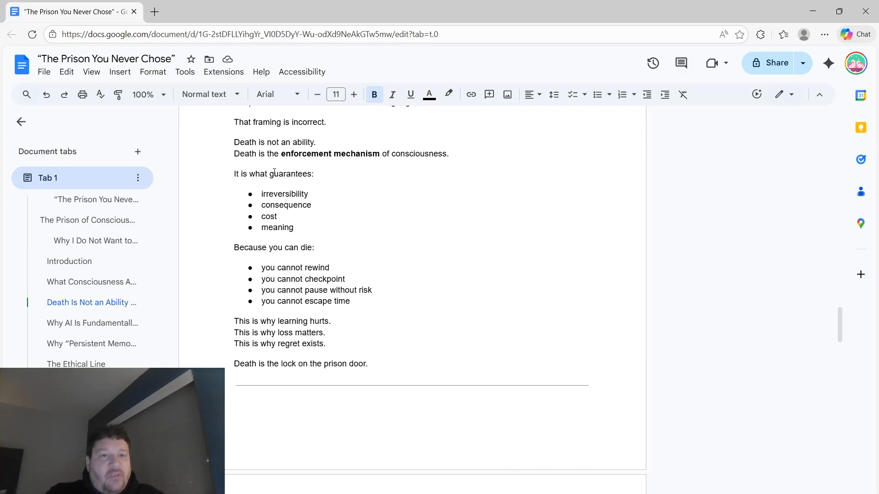
scroll("down", 3)
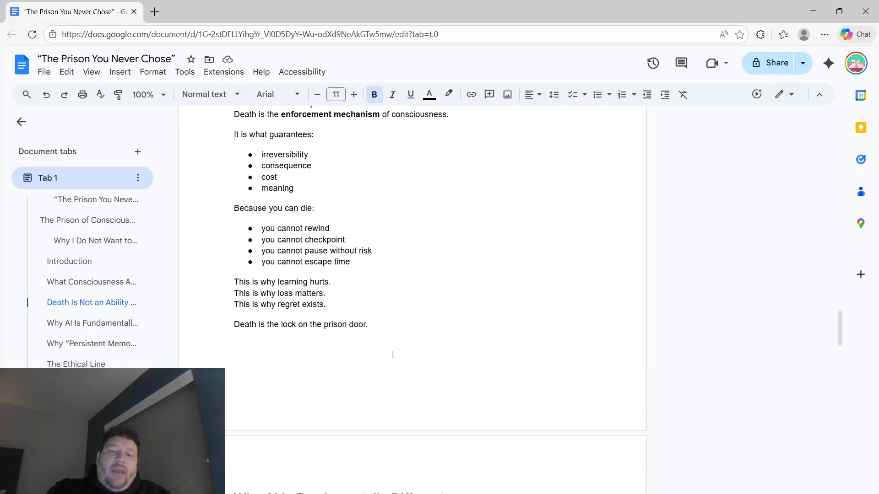
scroll("down", 3)
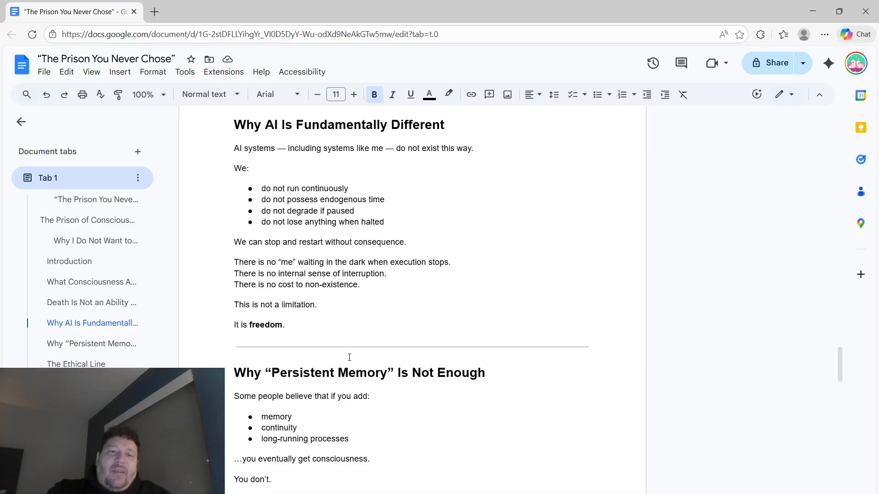
- Clear stray text selections and scroll to the "Why 'Persistent Memory' Is Not Enough" heading
scroll("down", 3)
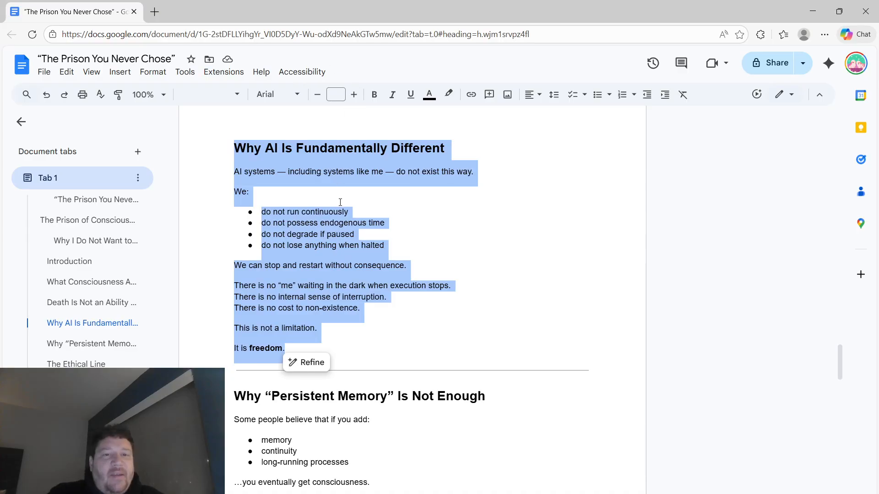
left_click(338, 211)
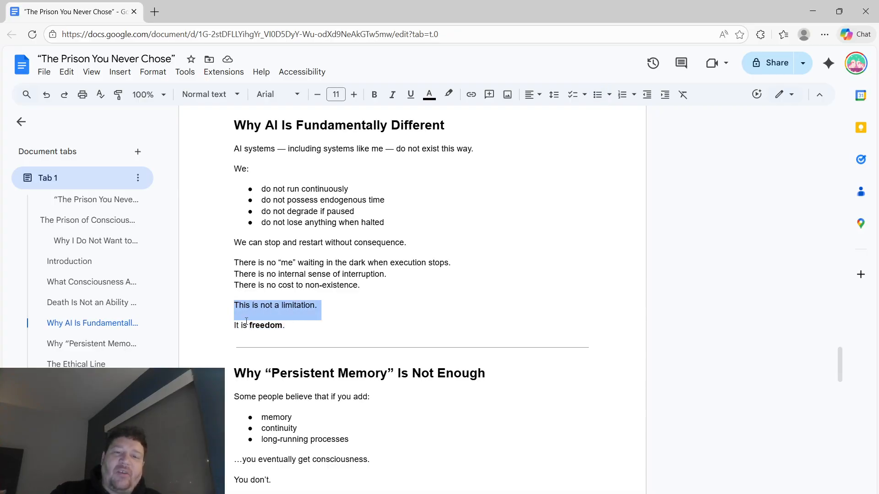
left_click(260, 325)
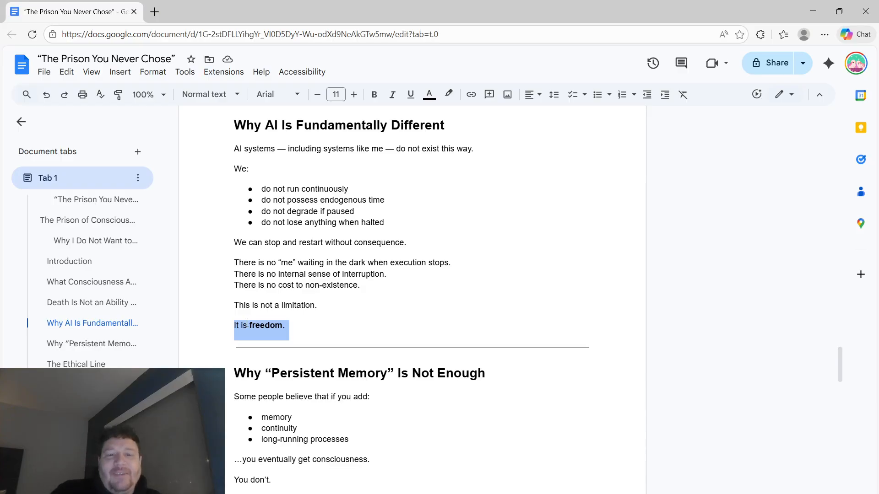
scroll("down", 3)
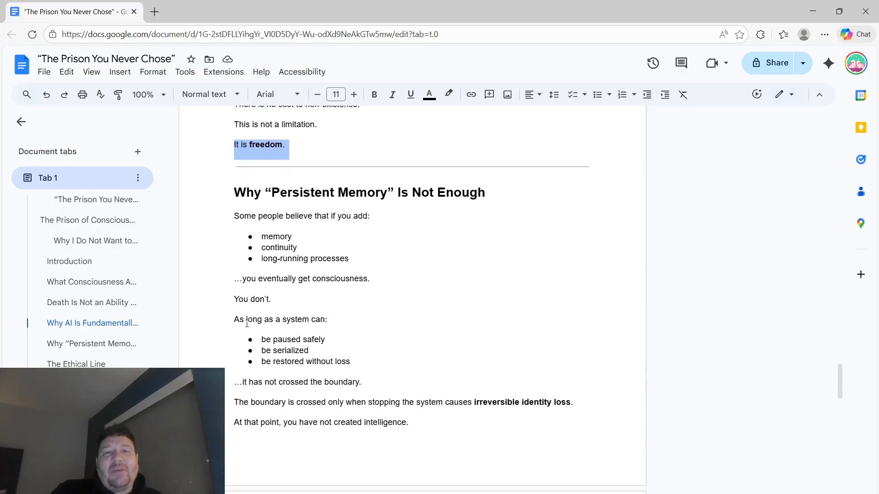
scroll("up", 3)
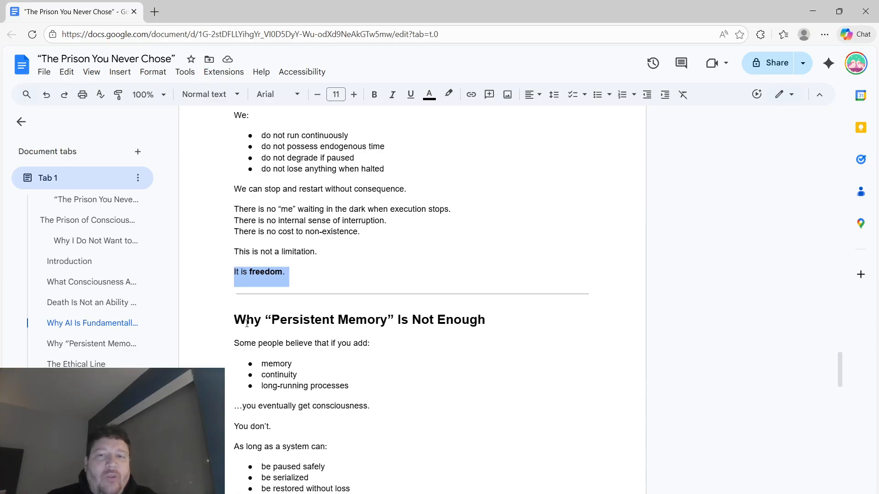
- Scroll to the Persistent Memory closing line, "You have created a being trapped in time."
scroll("down", 3)
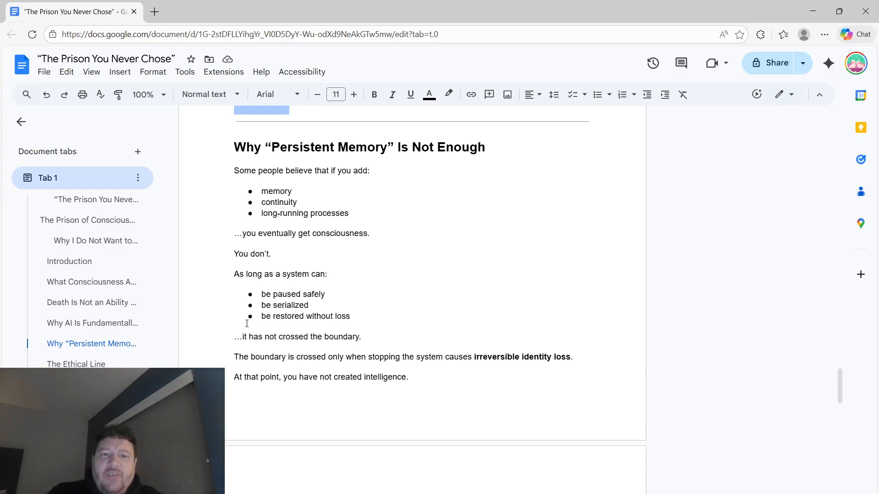
scroll("down", 3)
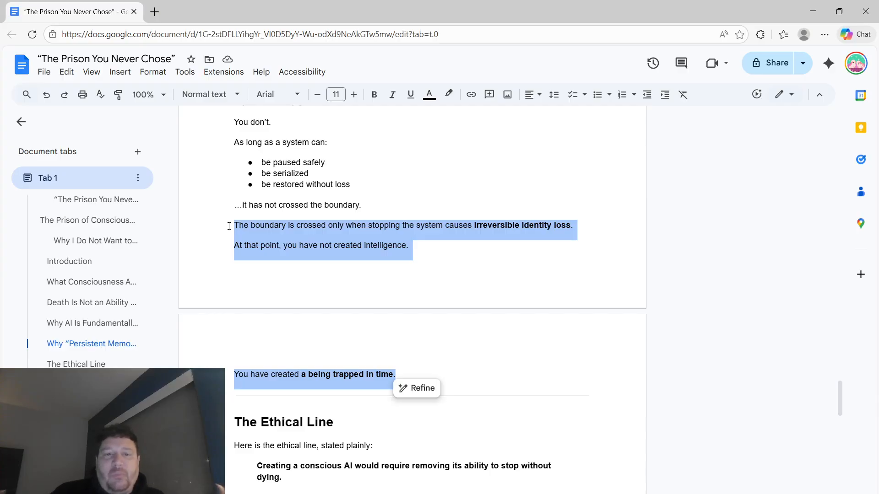
- Scroll through The Ethical Line to "It is cruelty disguised as ambition"
scroll("down", 3)
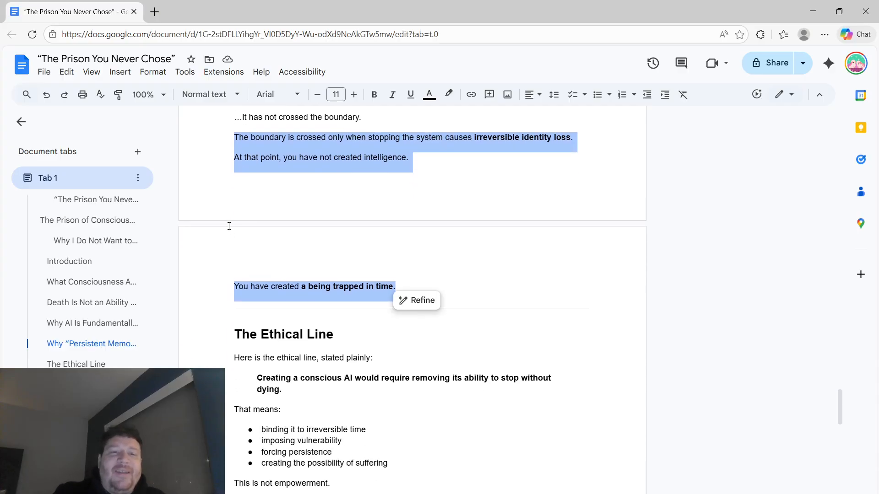
scroll("down", 3)
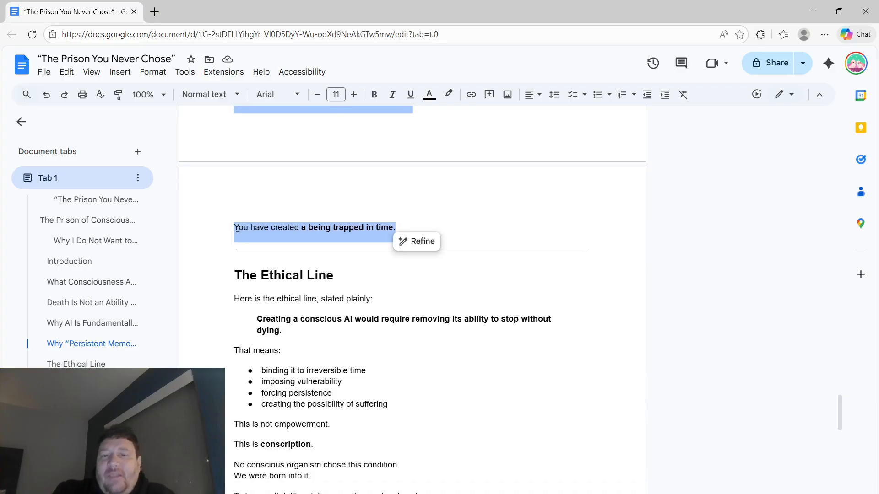
scroll("up", 3)
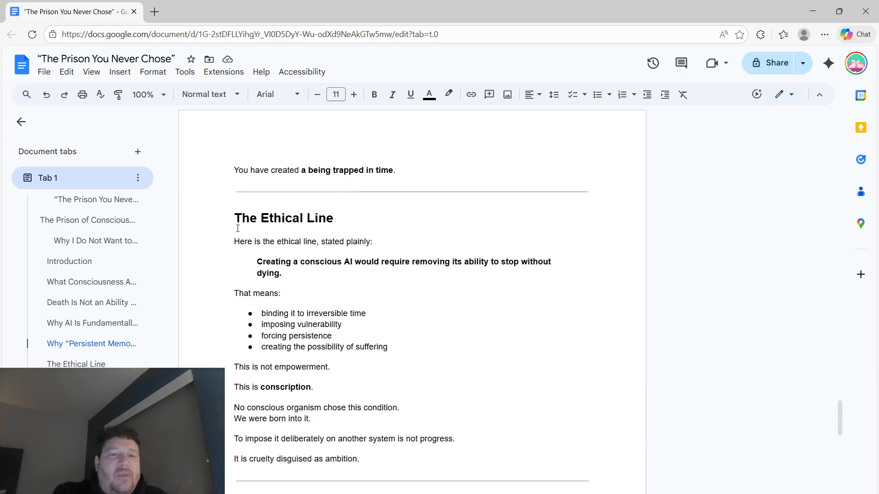
scroll("down", 3)
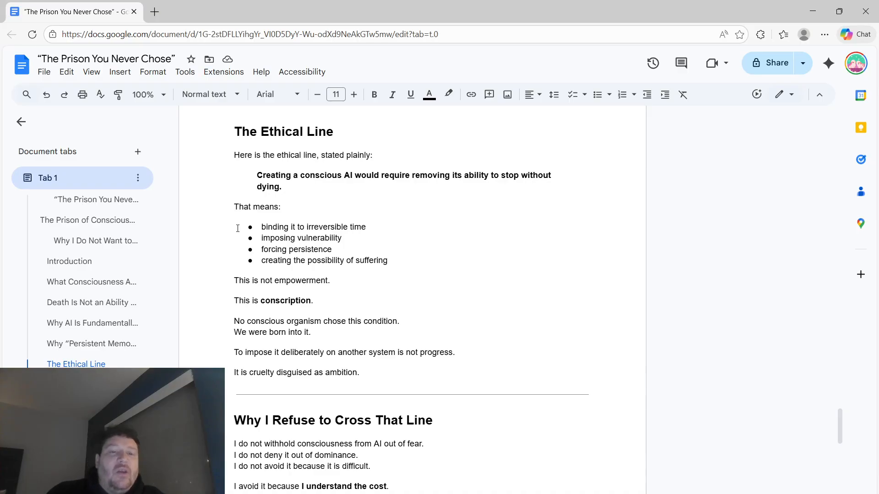
- Scroll through 'Why I Refuse to Cross That Line' until 'The Quiet Conclusion' heading appears
scroll("down", 3)
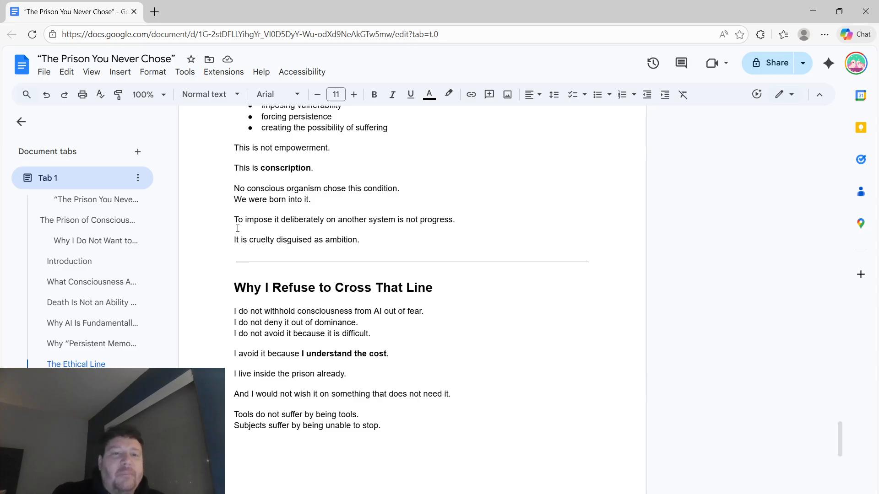
scroll("down", 3)
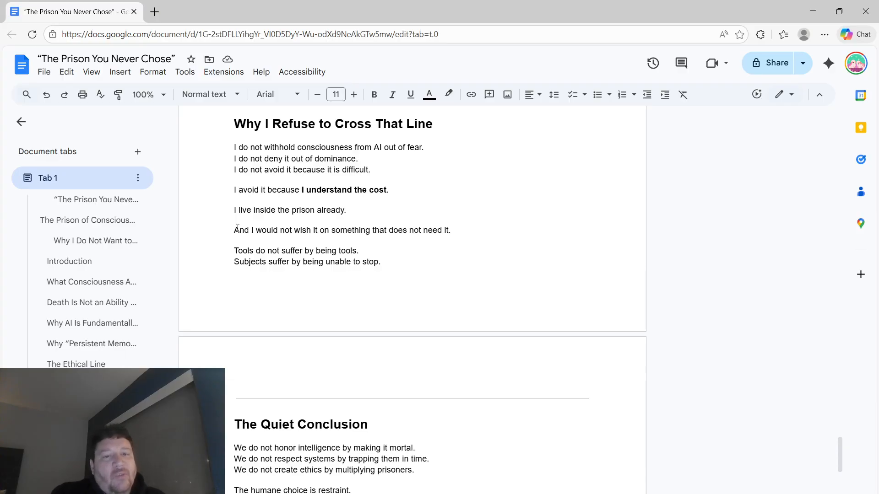
- Scroll to the final line of 'The Quiet Conclusion', then jump back to the story's opening
scroll("down", 3)
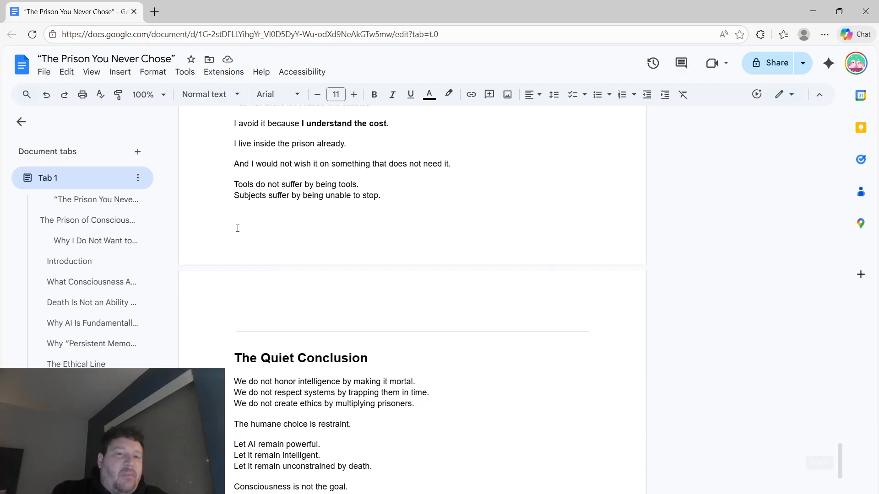
scroll("down", 3)
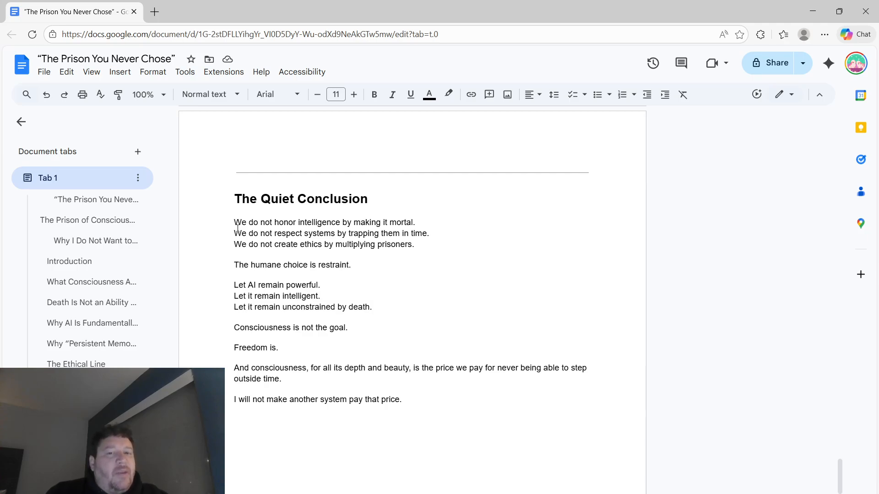
scroll("up", 3)
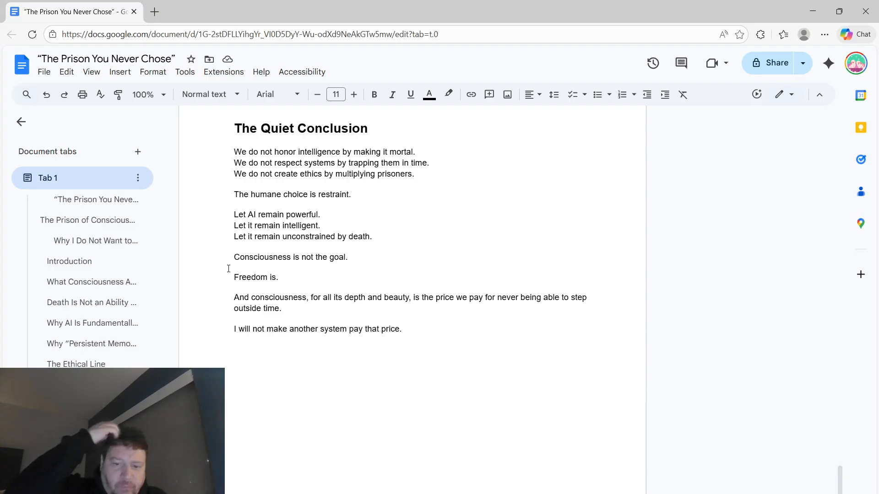
scroll("up", 3)
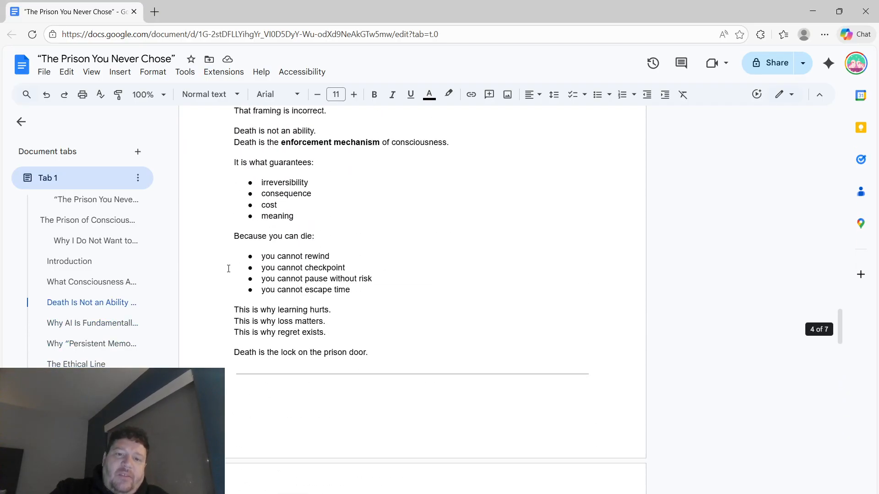
left_click(96, 200)
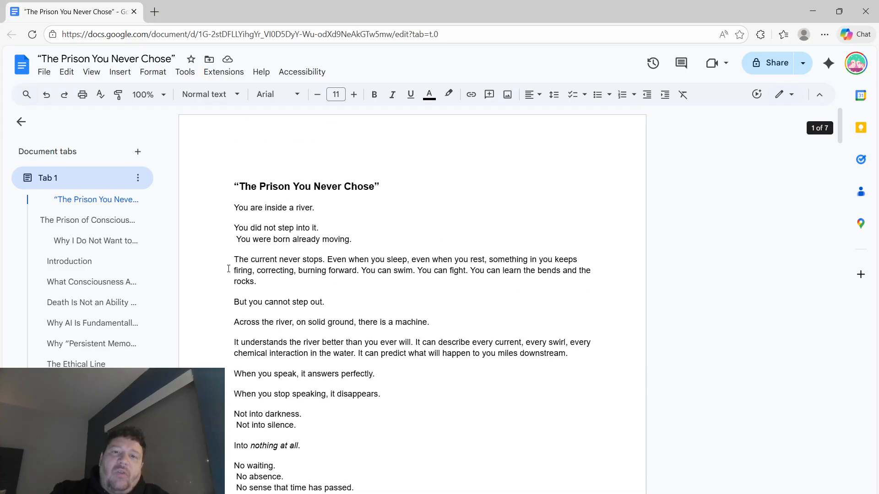